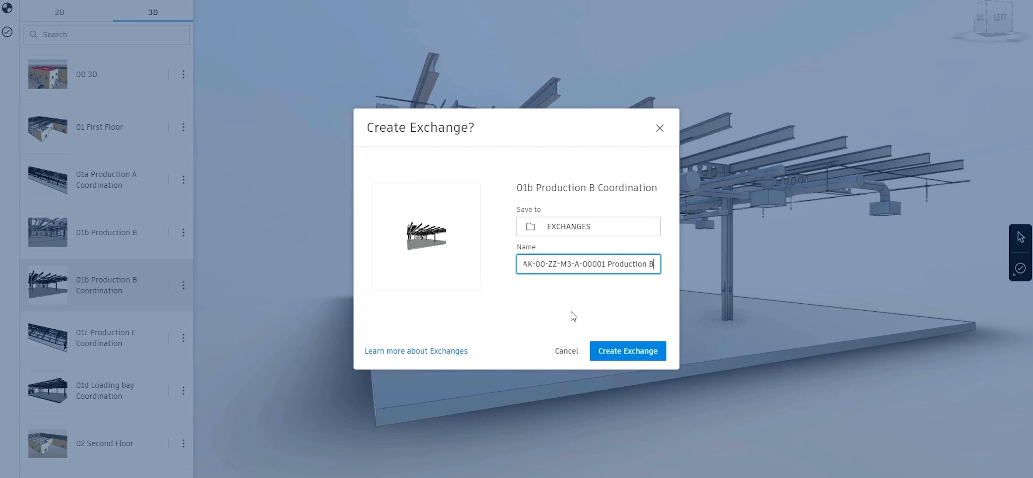
# Create the exchange from the 01b Production B Coordination view and load it into Assembly1
pyautogui.click(627, 351)
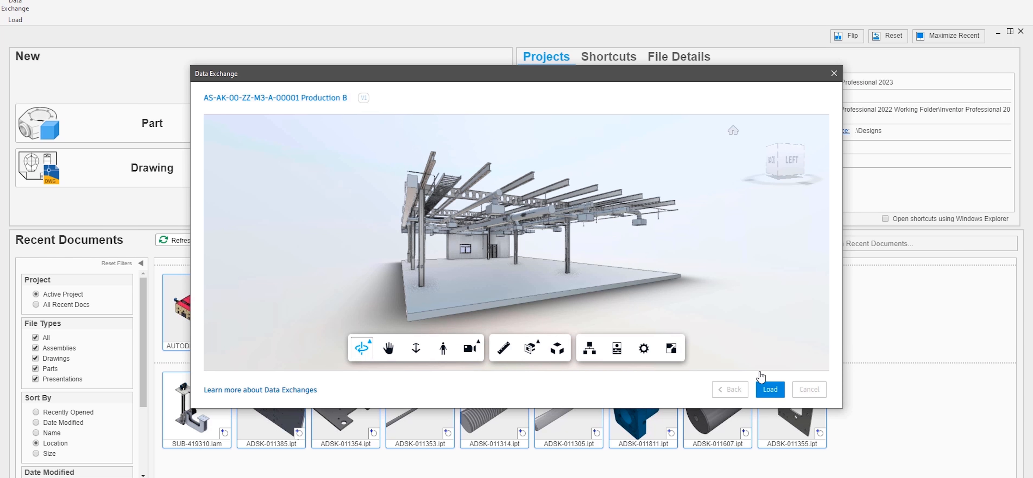
pyautogui.click(769, 389)
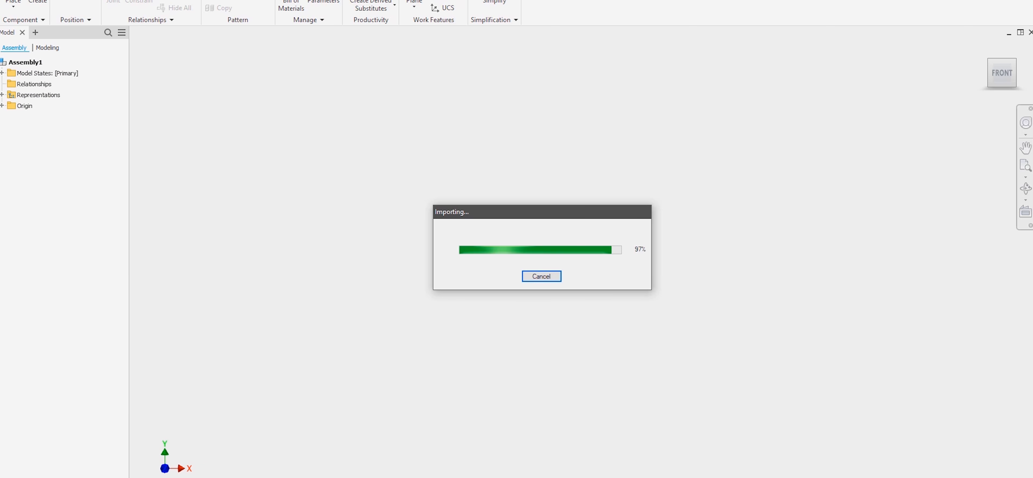